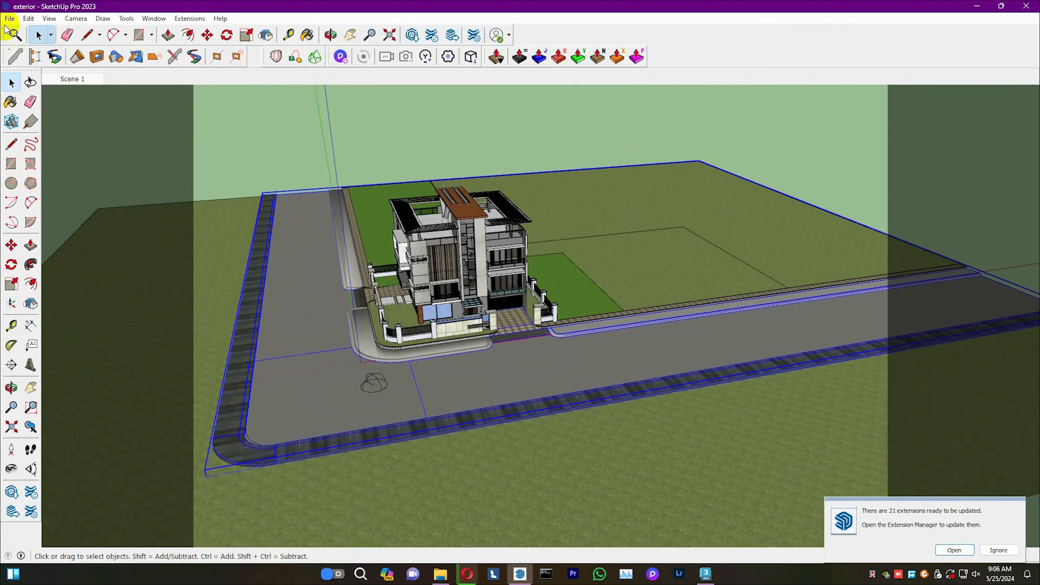
Export the selected SketchUp site as exterior.fbx with texture maps and meter units
click(9, 18)
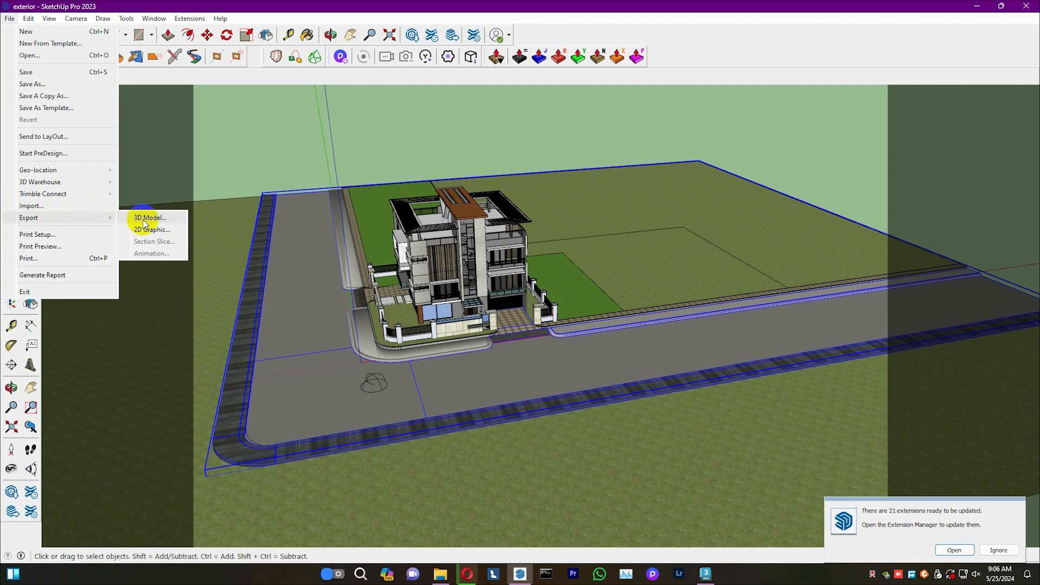
click(149, 218)
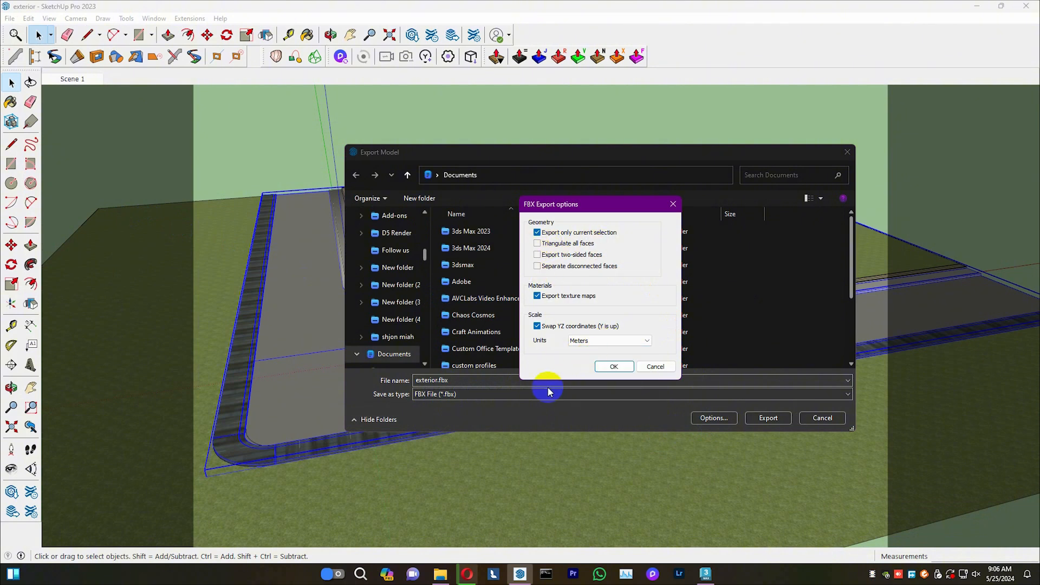
click(614, 366)
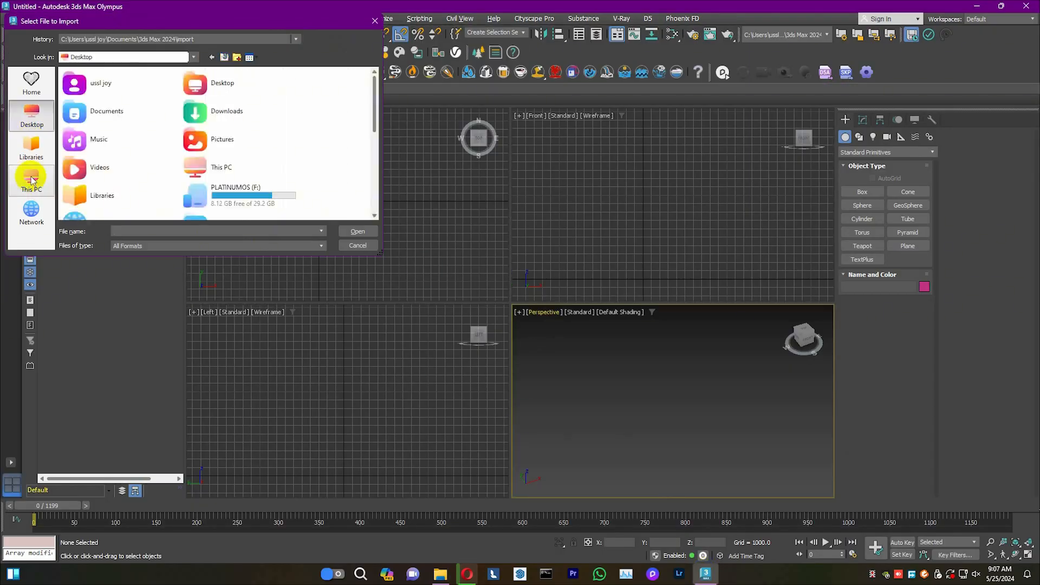
Import exterior.fbx with its ground, curbs and driveway into 3ds Max
click(357, 231)
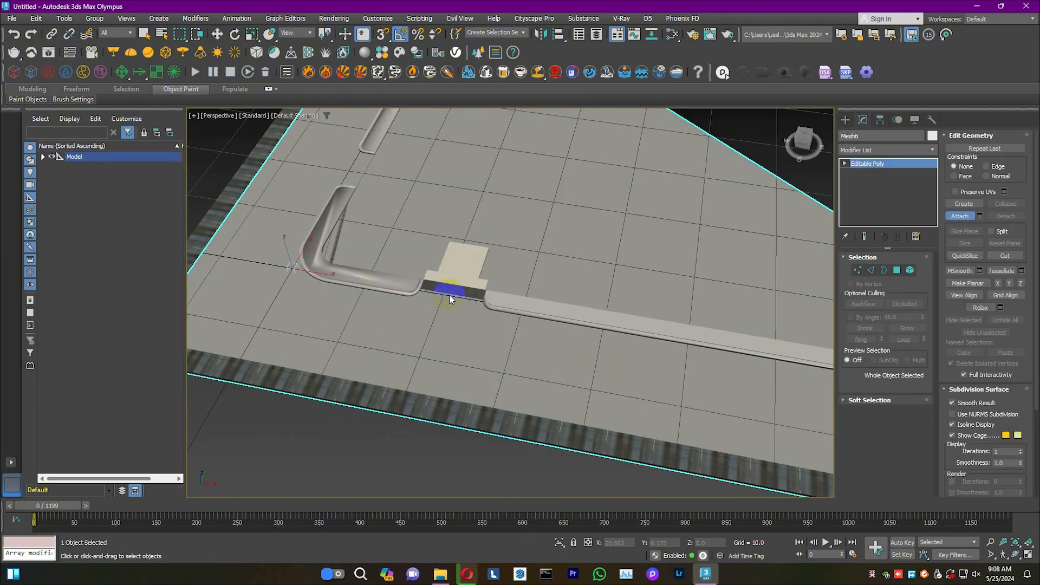
right_click(451, 299)
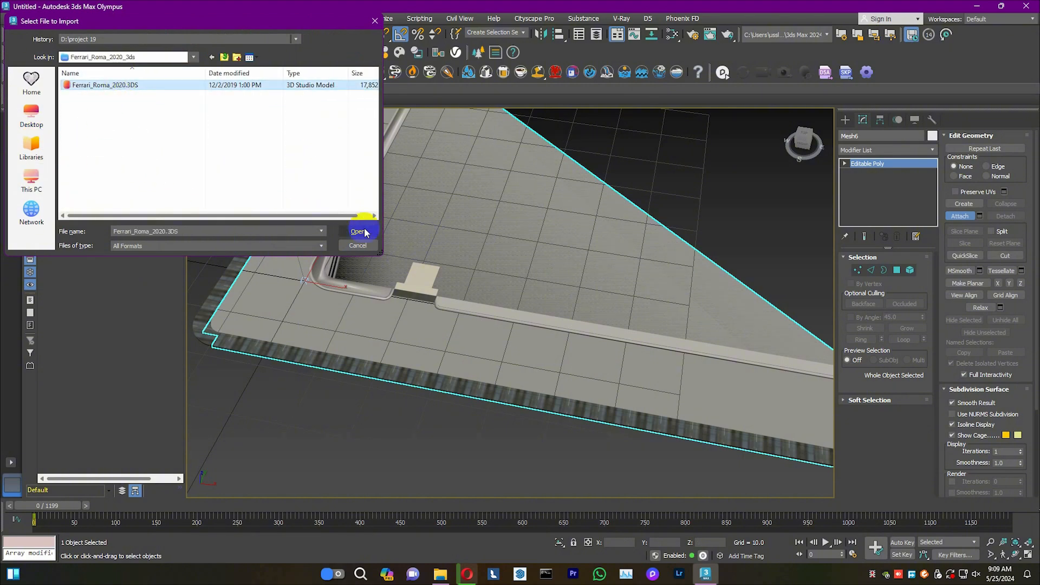
Import Ferrari_Roma_2020.3DS into the scene alongside the site
click(358, 231)
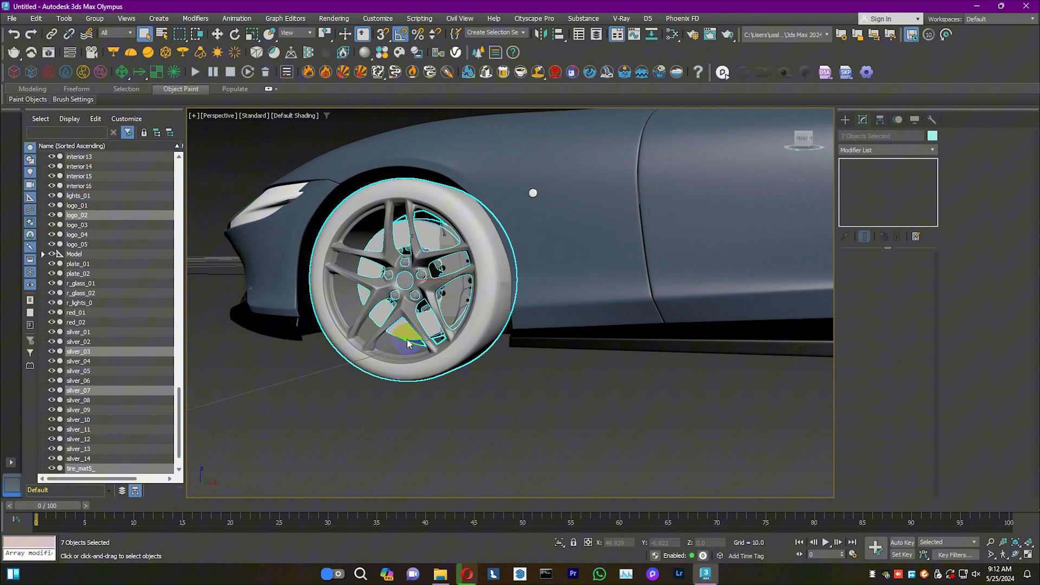
Group the Ferrari's wheels as tire1–tire4 and the remaining parts as body
click(93, 18)
text(body)
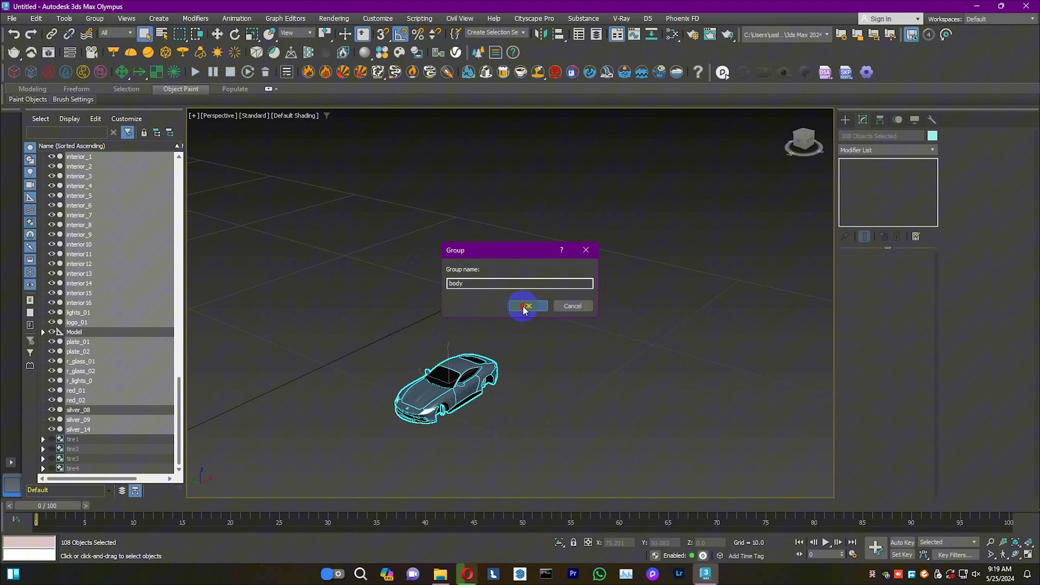
click(528, 306)
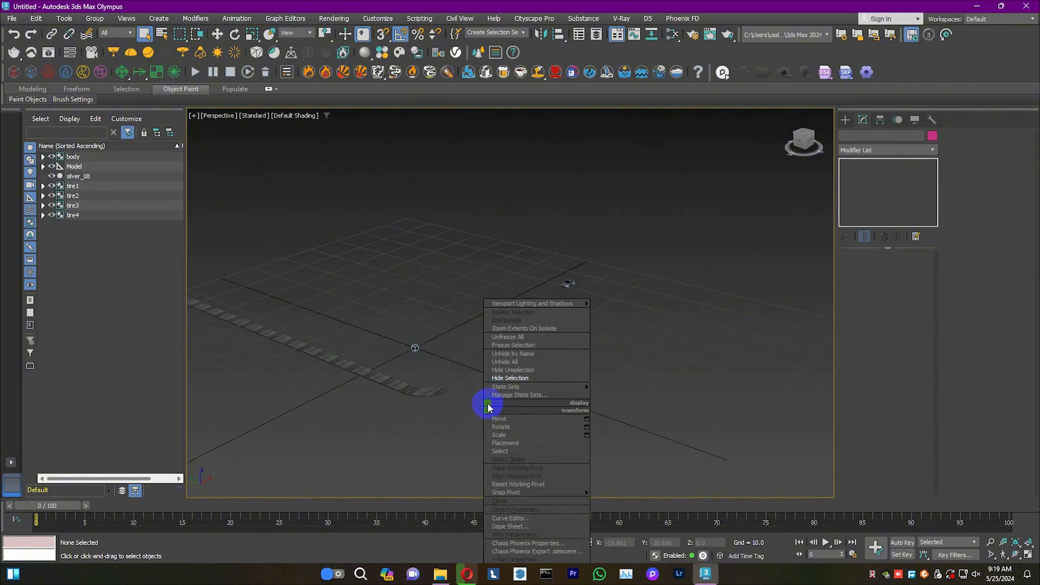
click(932, 120)
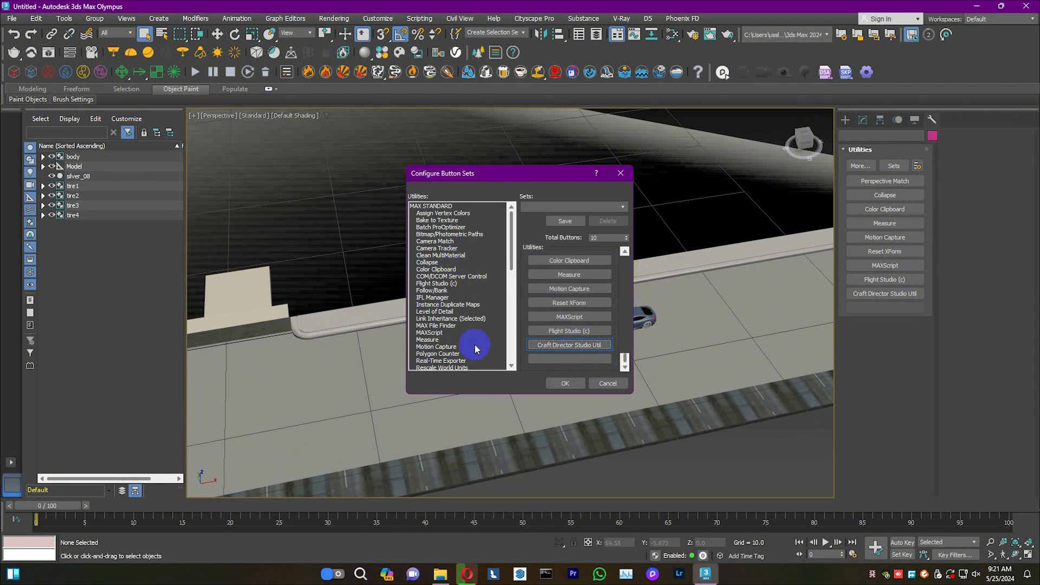
Add Craft Director Studio Util to the utility button set and save it
click(448, 361)
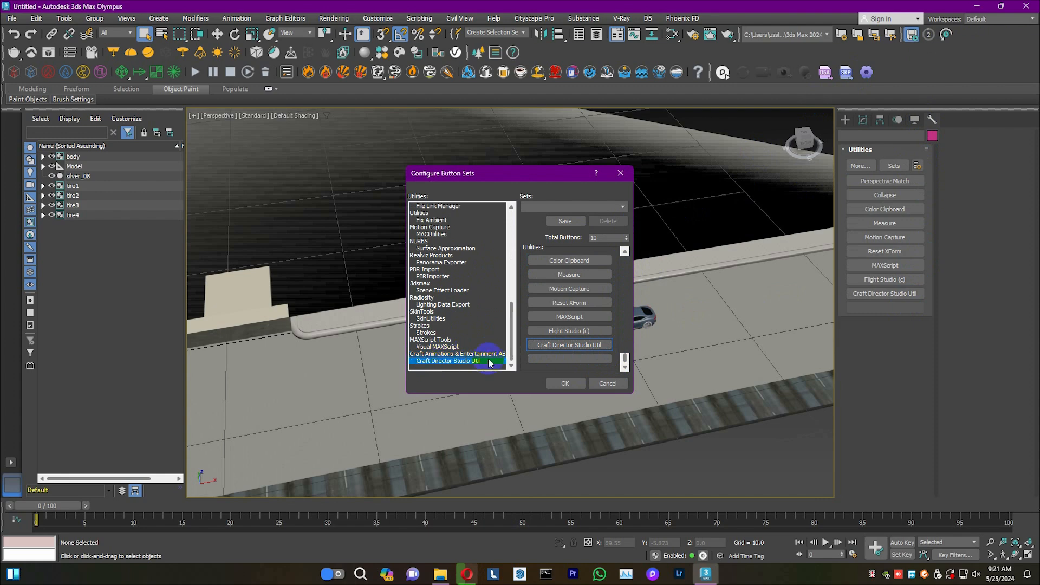
mouse_move(603, 318)
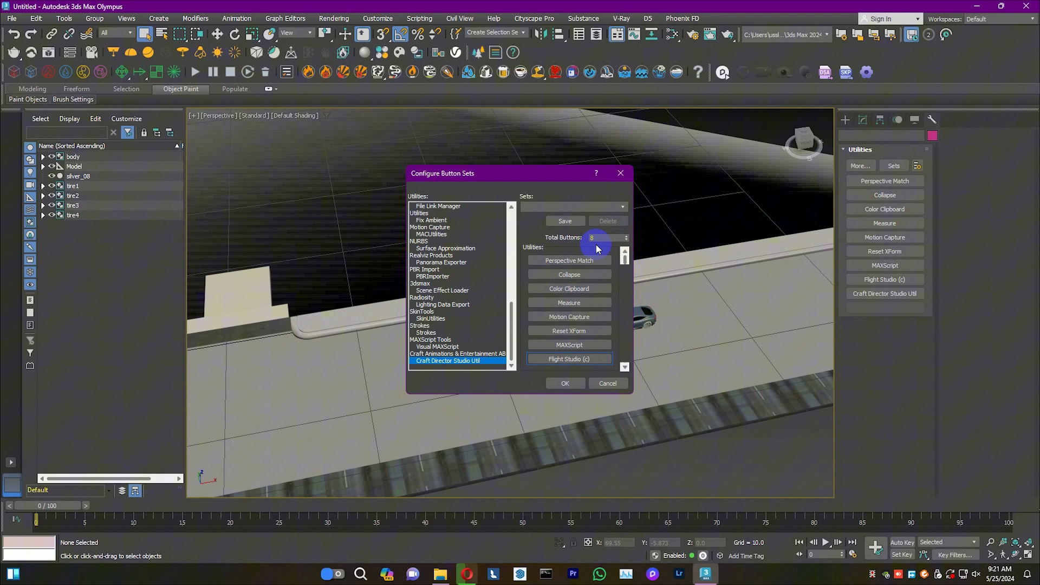
click(625, 234)
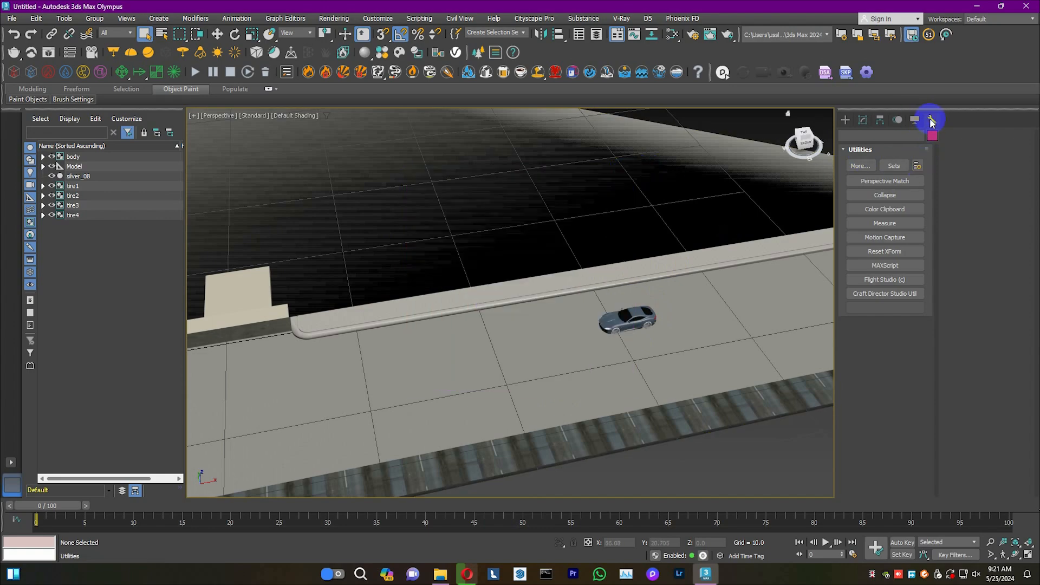
Place a 4WheelerFree_01 vehicle rig on the driveway beside the Ferrari
click(885, 293)
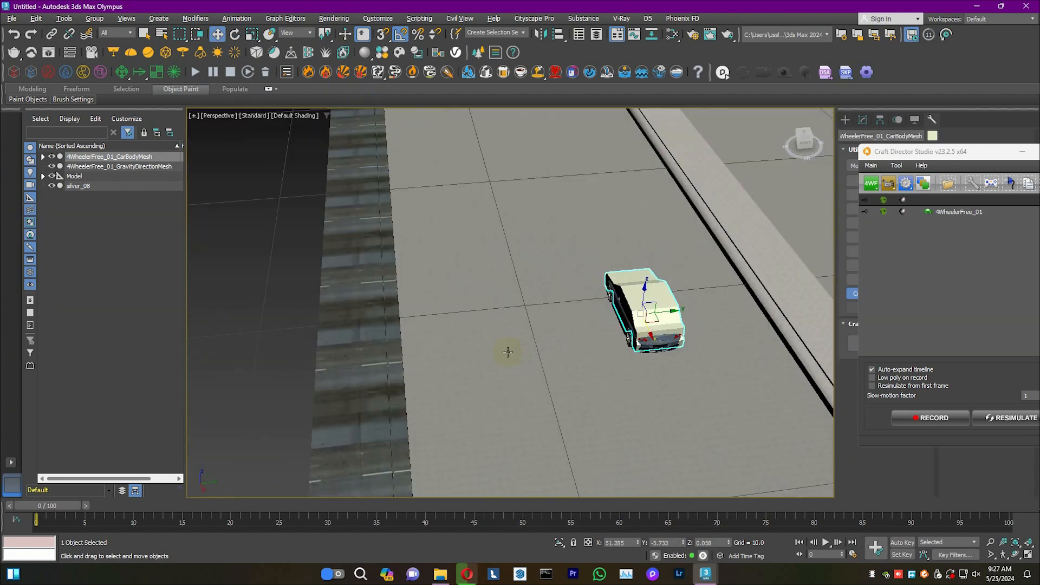
Record the 4WheelerFree rig driving and scrub the 1600-frame timeline to review
click(875, 383)
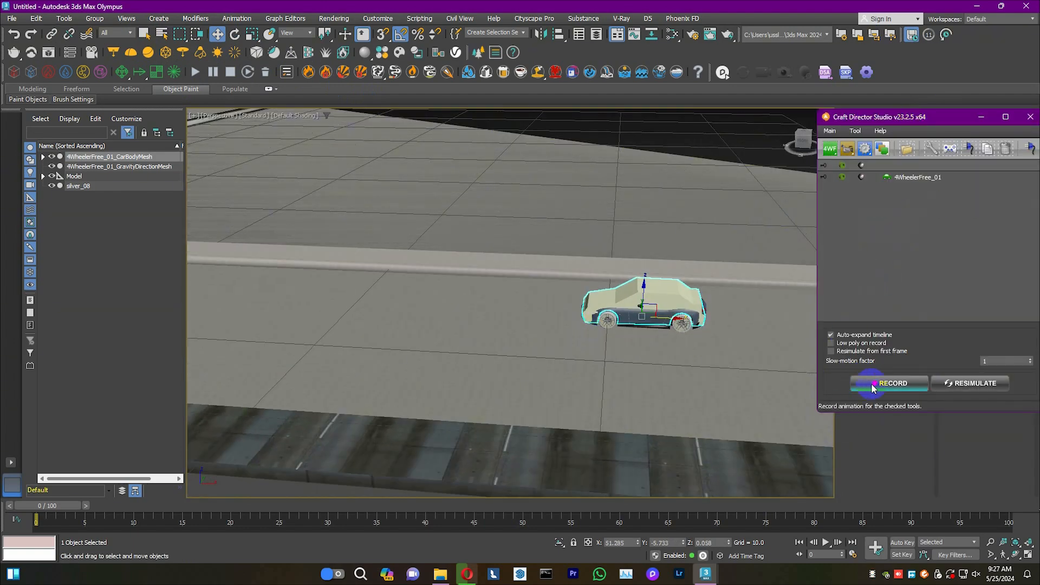
click(889, 383)
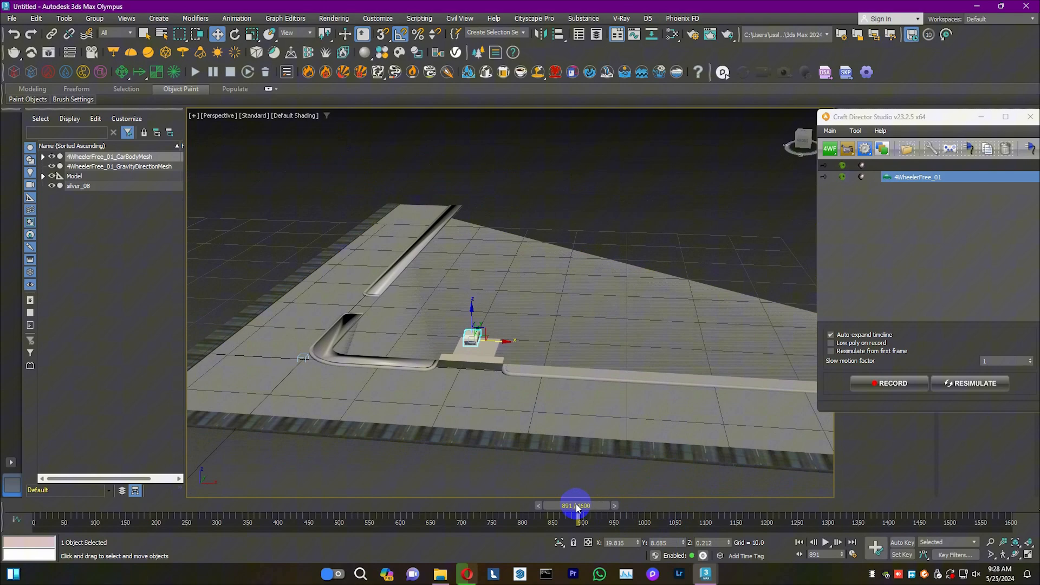
drag(577, 505, 148, 506)
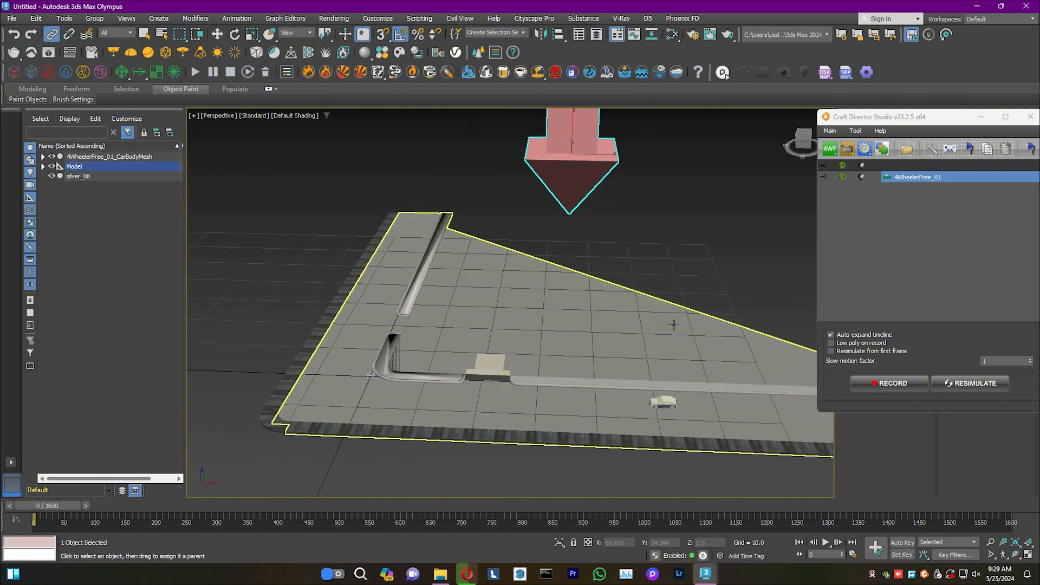
Link the Ferrari groups to the rig body and re-record the drive
click(889, 383)
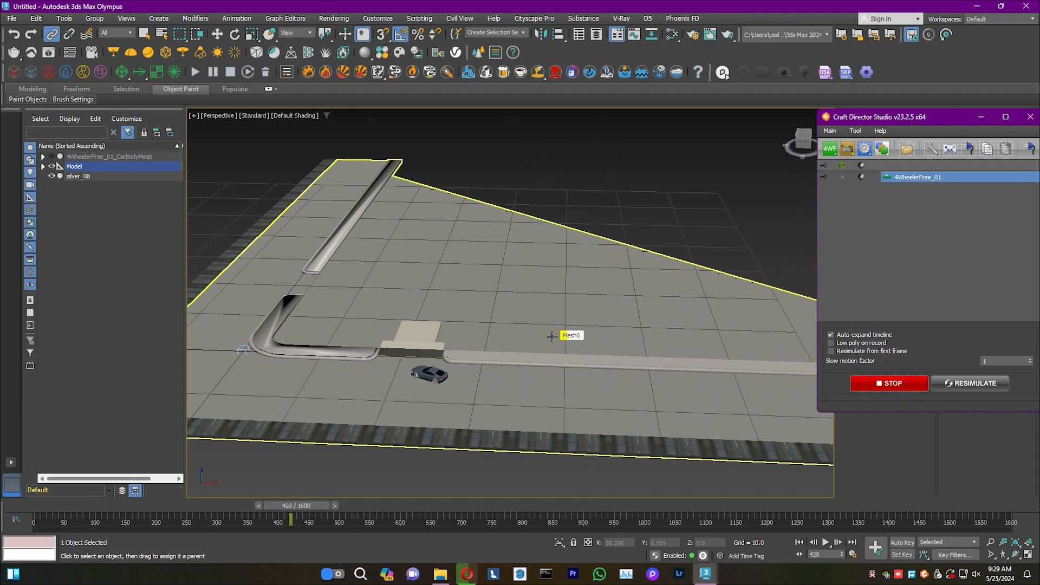
click(889, 383)
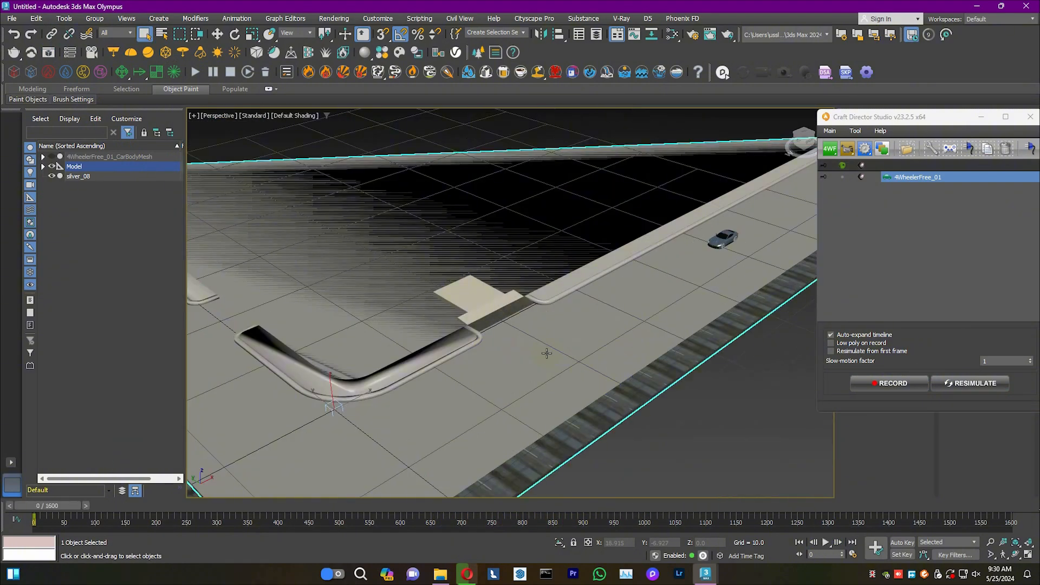
click(826, 543)
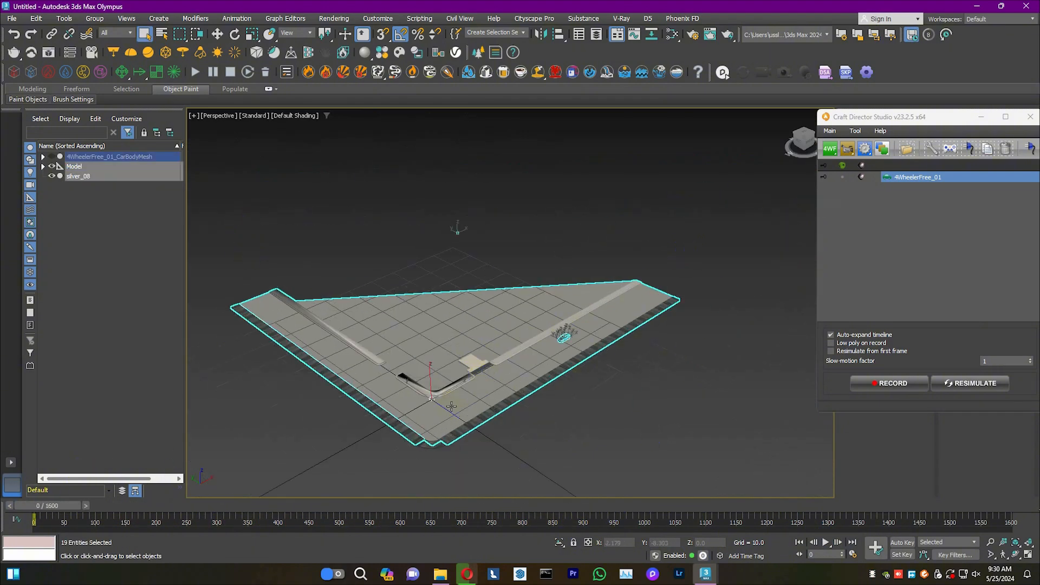
Convert the ground to an editable mesh and export the animated car as Alembic
right_click(449, 403)
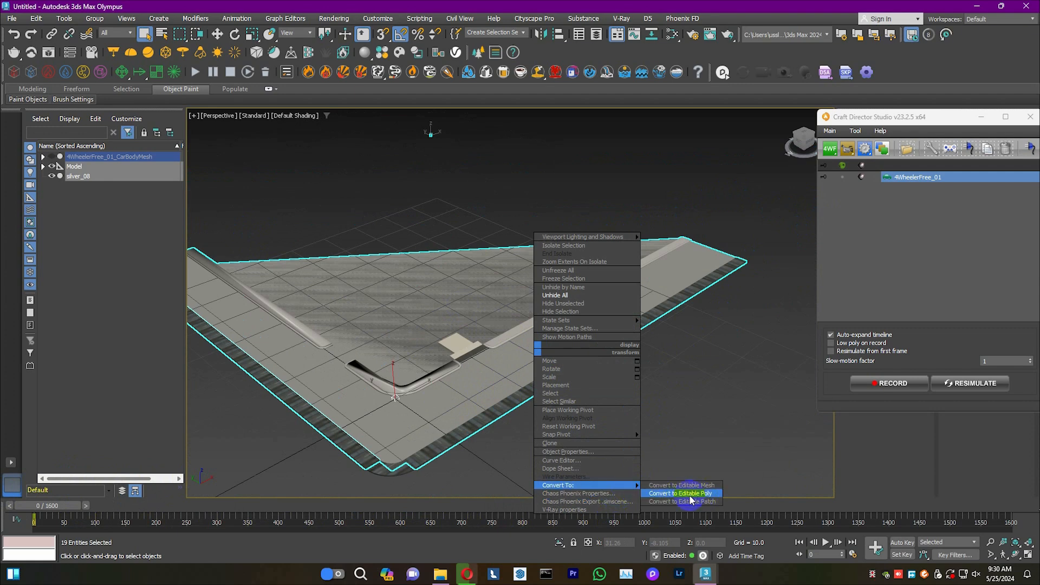
mouse_move(683, 485)
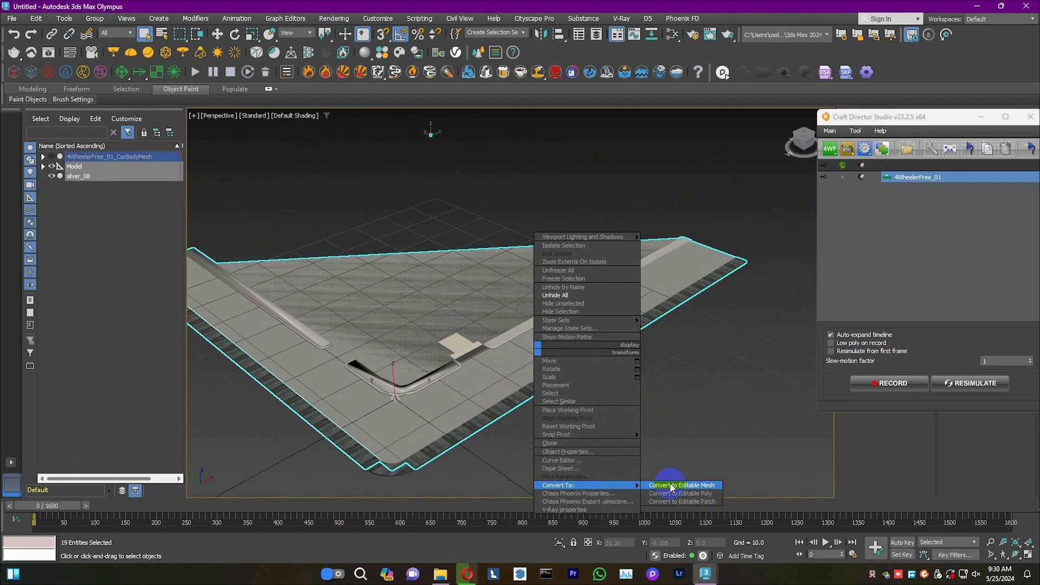
click(682, 485)
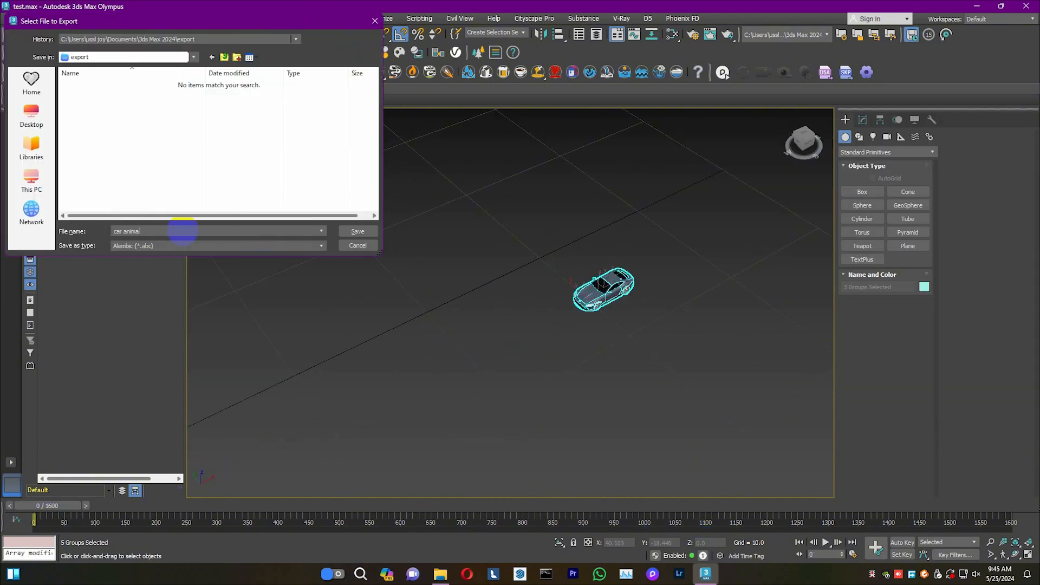
click(358, 231)
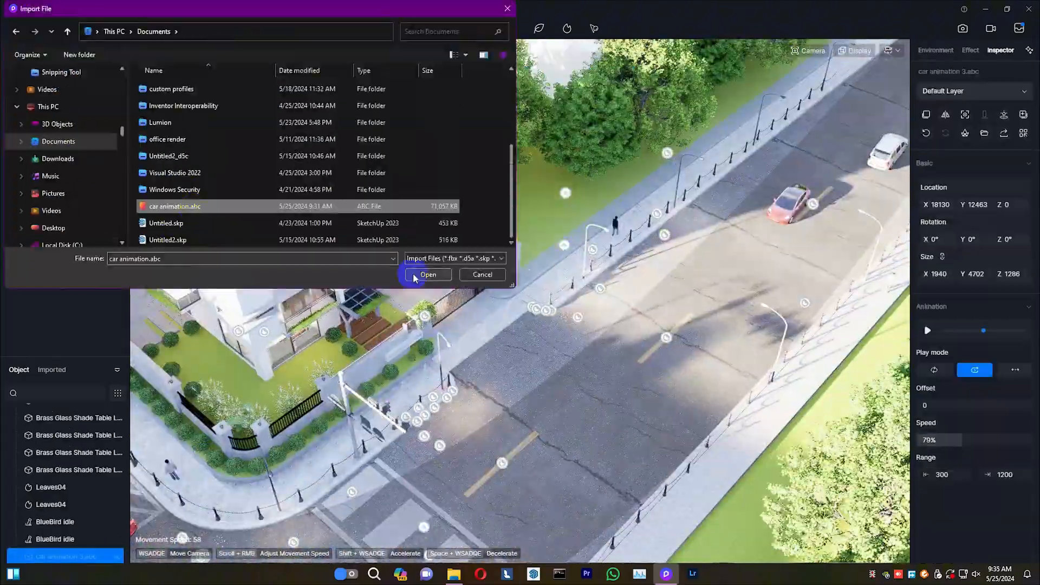
Import car animation.abc into the D5 street scene and play its animation
click(428, 275)
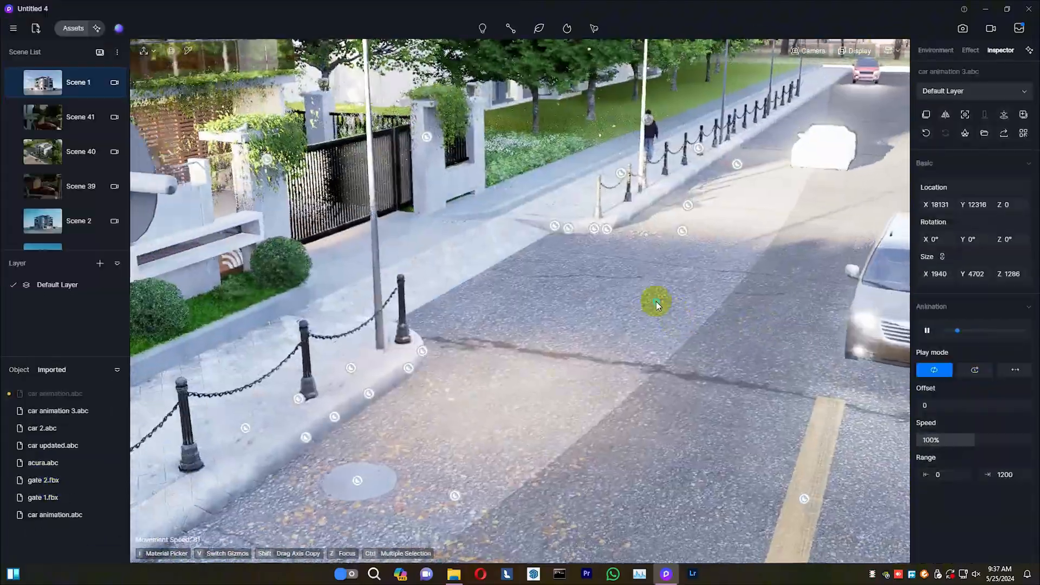